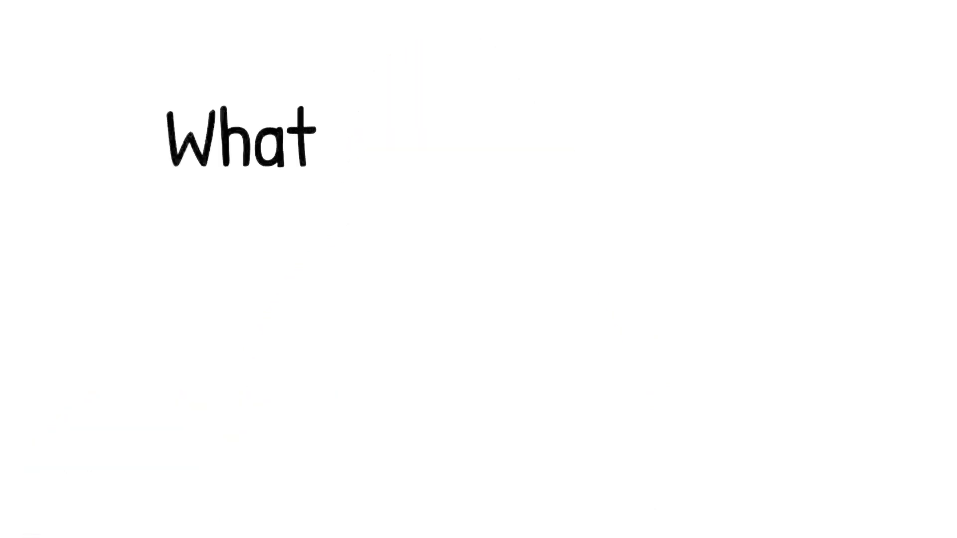
type("to Expect from Plac")
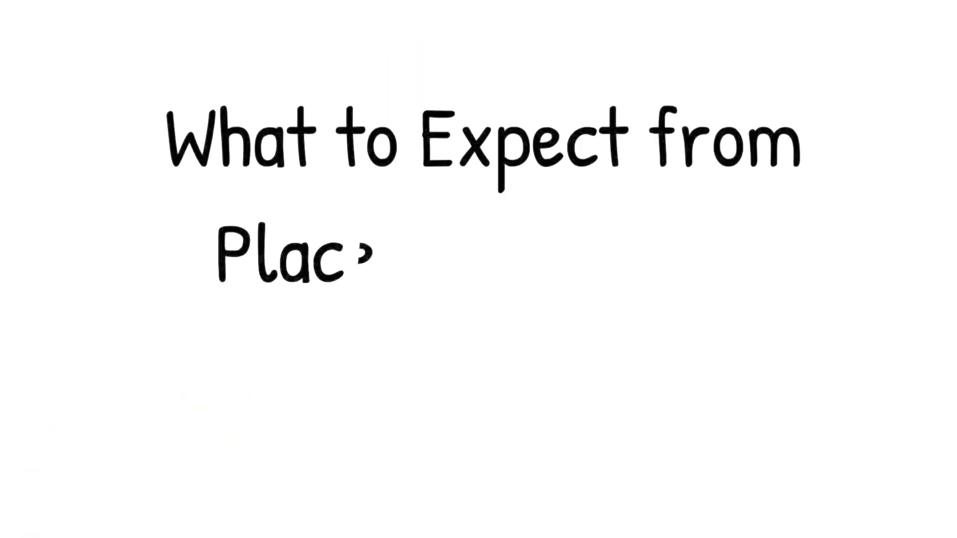
type("lacement on the Transpl")
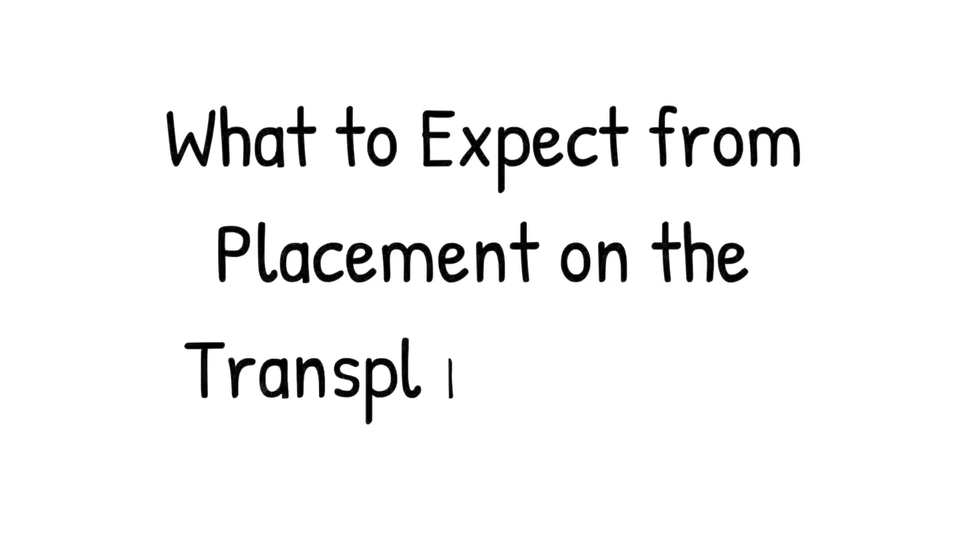
type("ant Waitlist")
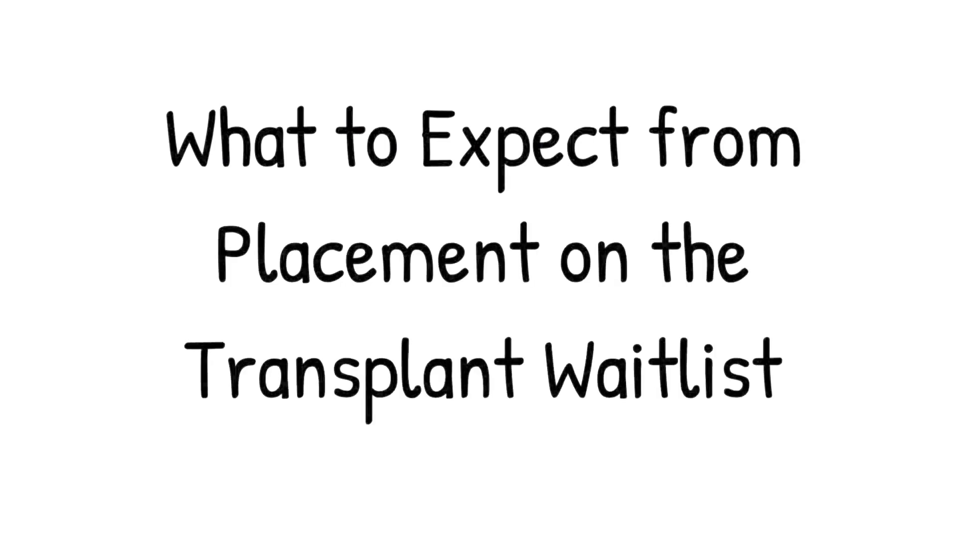